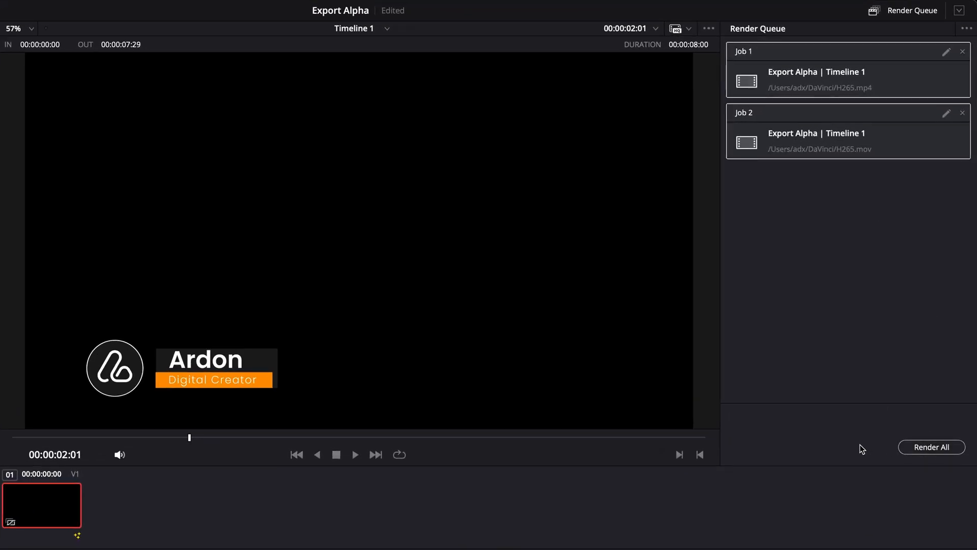
Show the Ardon Digital Creator lower third on the Edit timeline near 00:00:02:00.
left_click(932, 447)
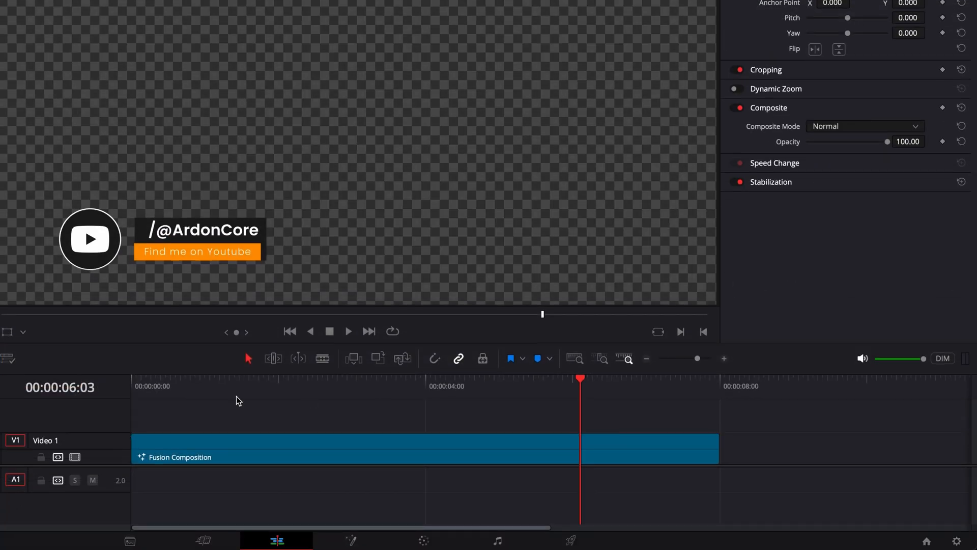
left_click(242, 399)
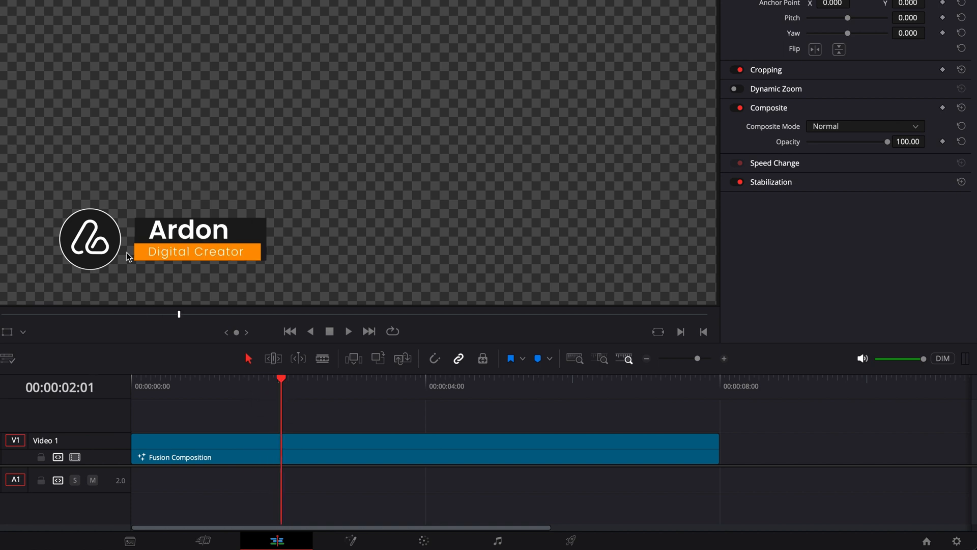
mouse_move(189, 267)
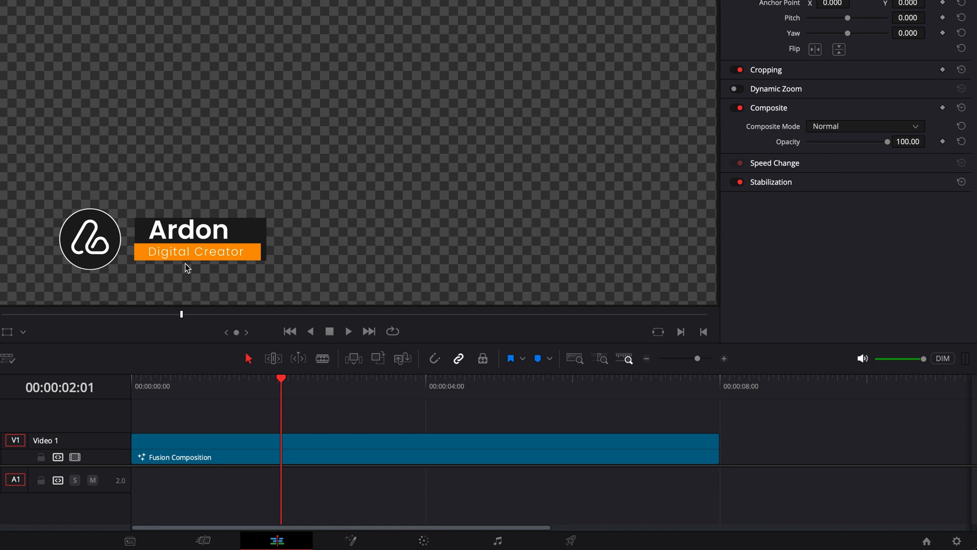
On the Deliver page, choose a custom export as MP4 with H.265 codec and Export Alpha enabled.
left_click(569, 541)
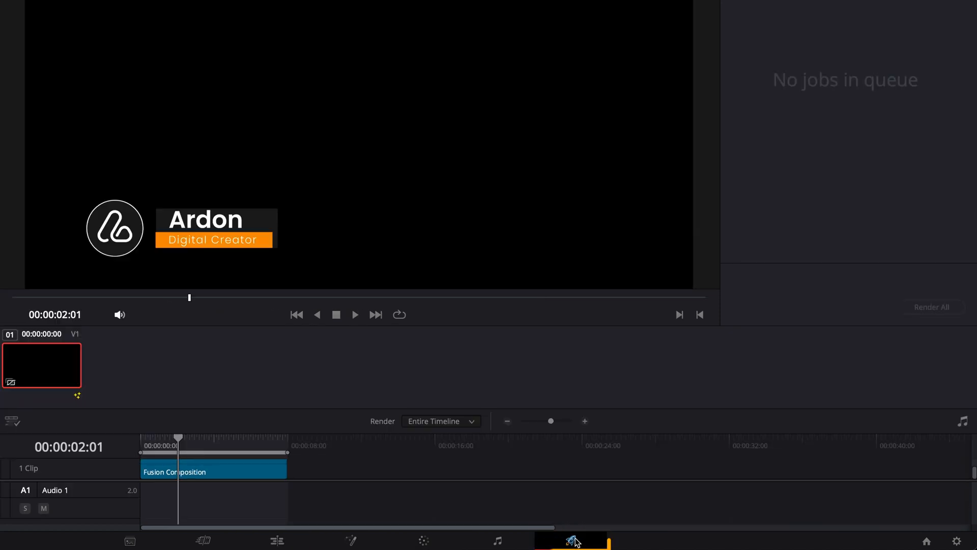
left_click(570, 540)
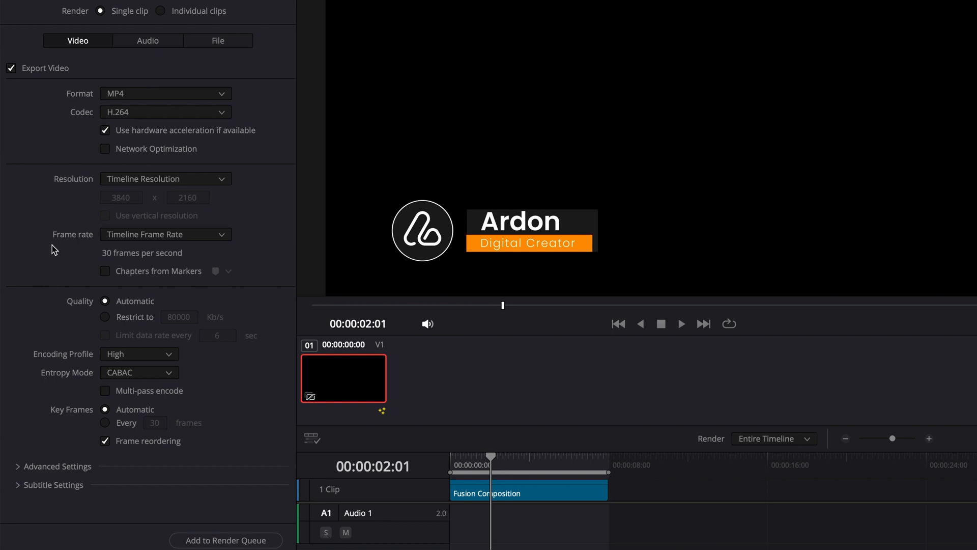
mouse_move(139, 119)
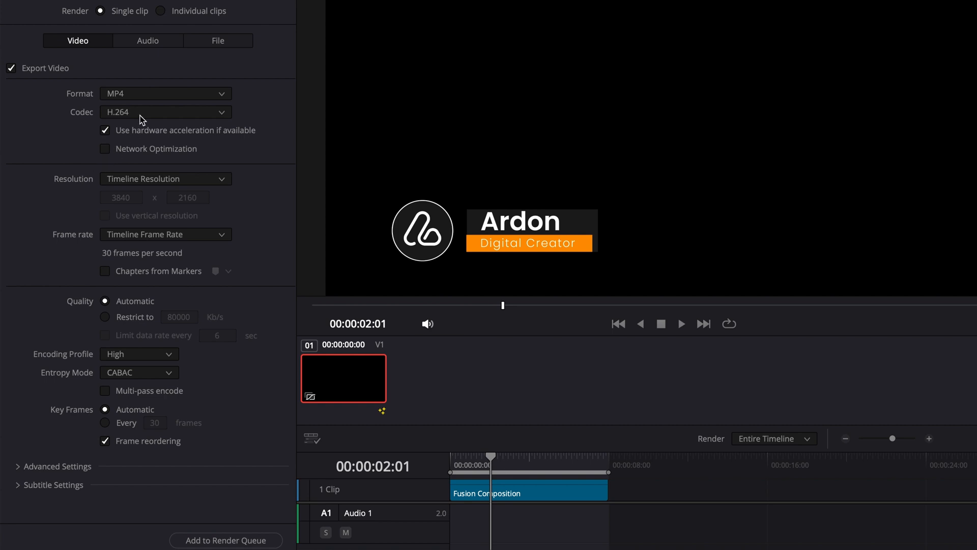
left_click(165, 93)
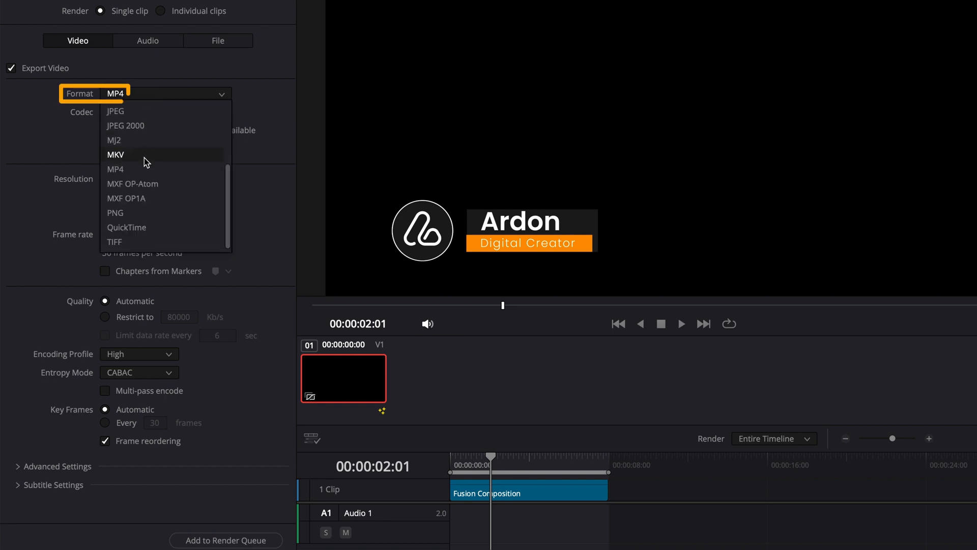
left_click(115, 169)
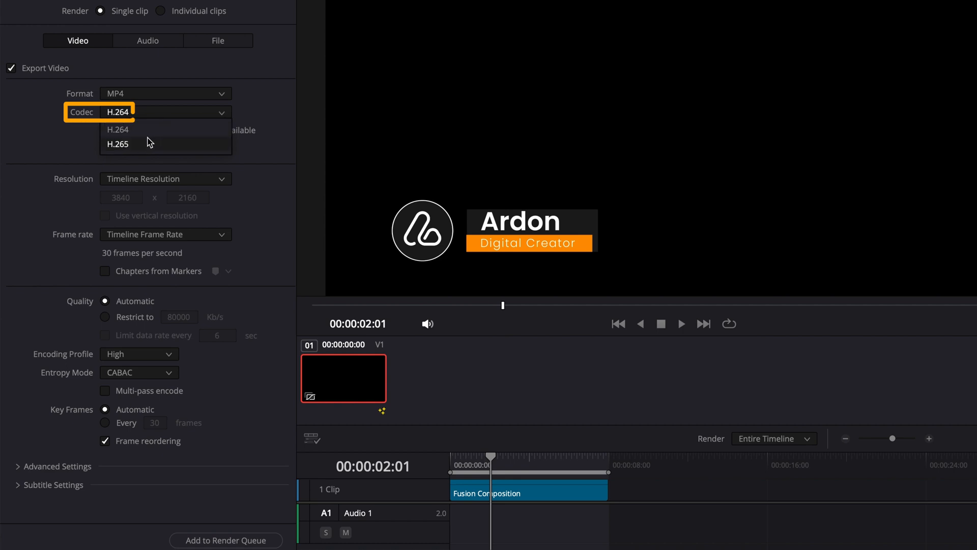
left_click(117, 144)
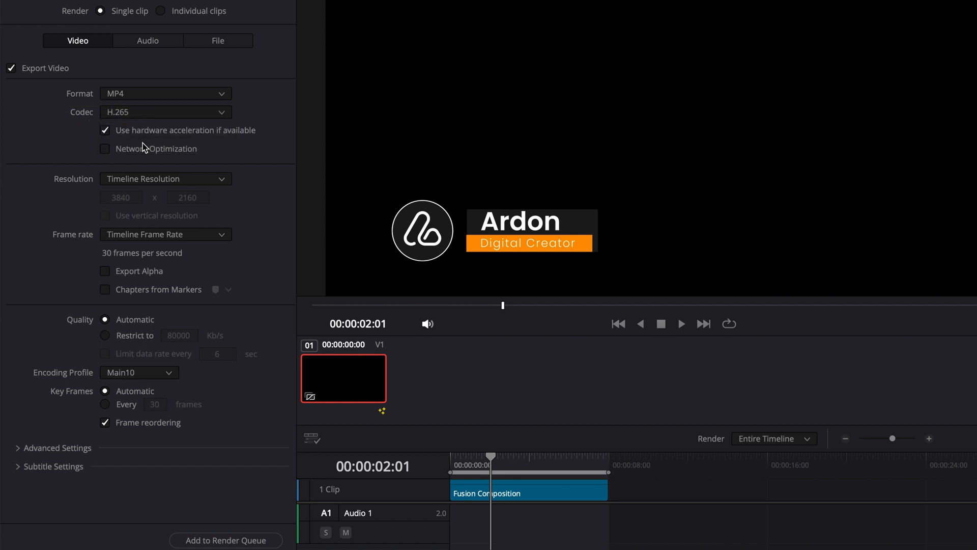
left_click(104, 271)
type("H")
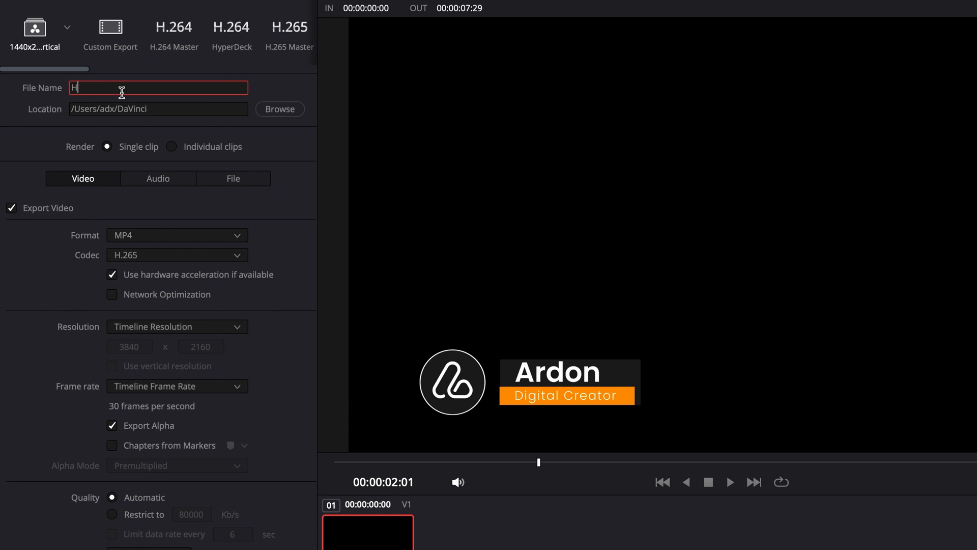
Name the file H265 and set the output resolution to 1920x1080 HD.
type("265")
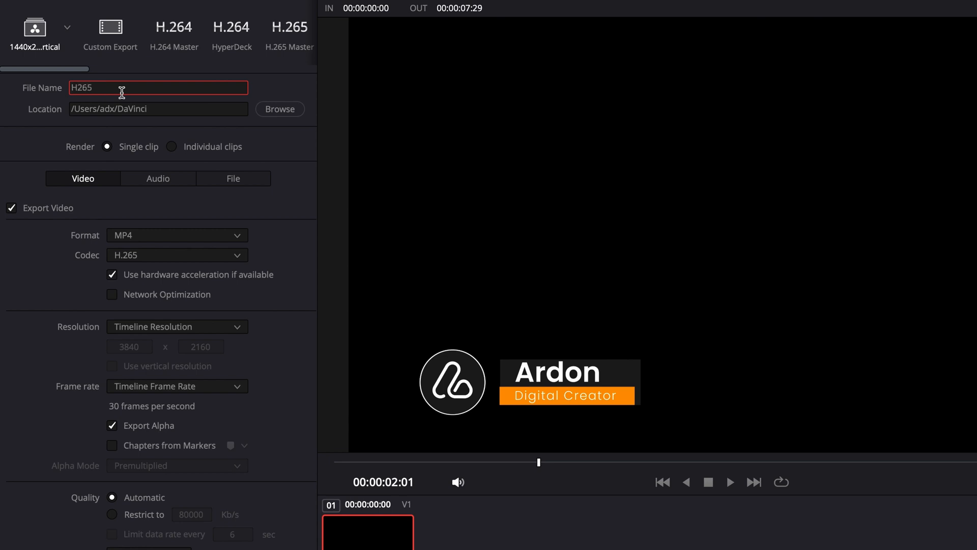
left_click(159, 325)
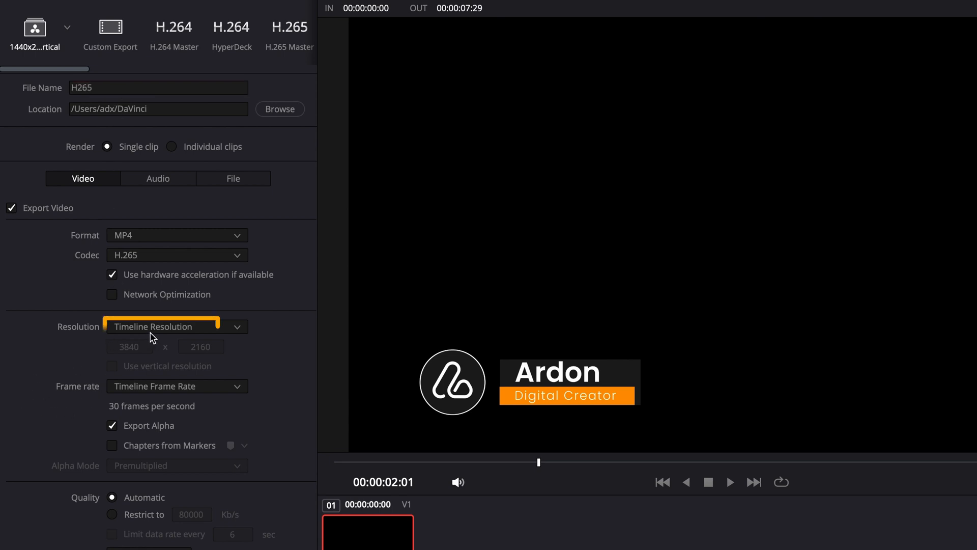
left_click(176, 325)
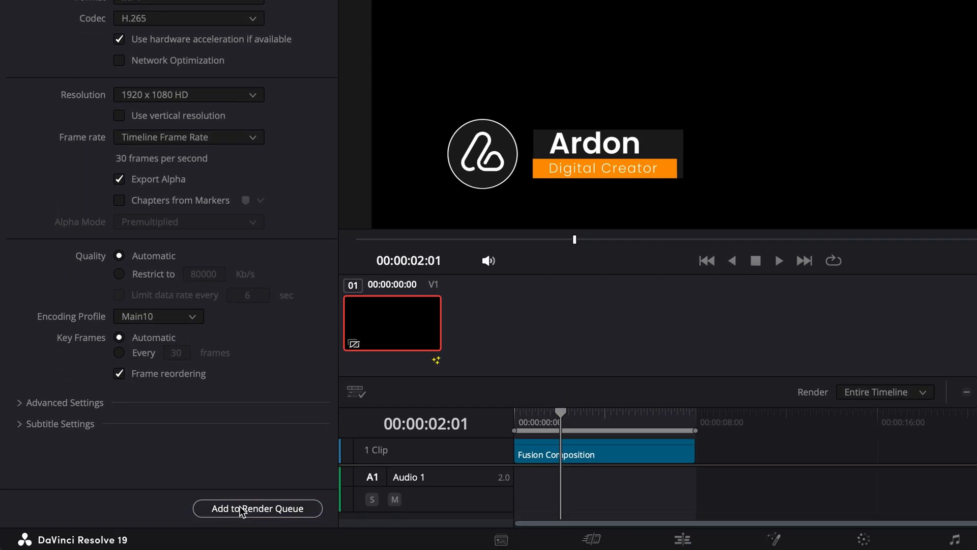
Switch the format to QuickTime with H.265 and alpha, and add the H265.mov job to the render queue.
left_click(199, 84)
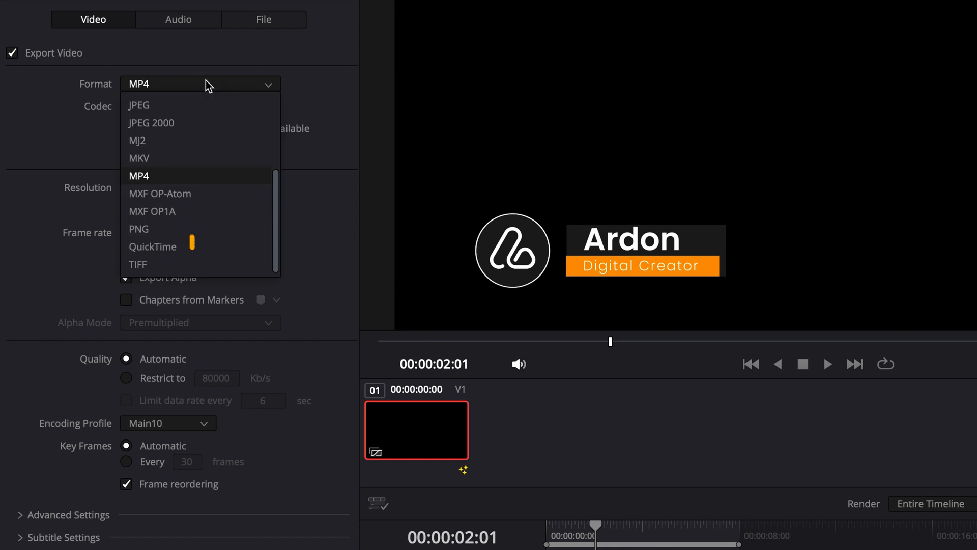
left_click(153, 247)
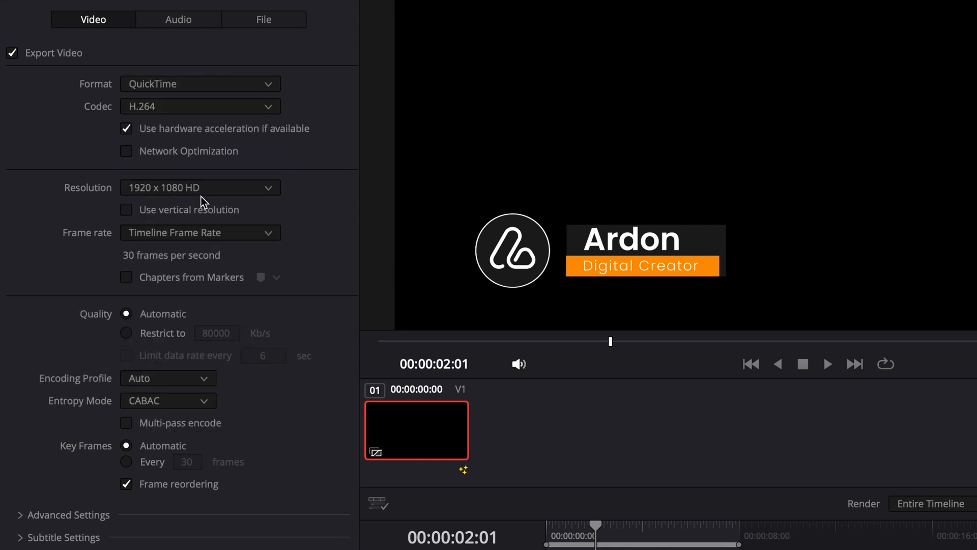
left_click(199, 106)
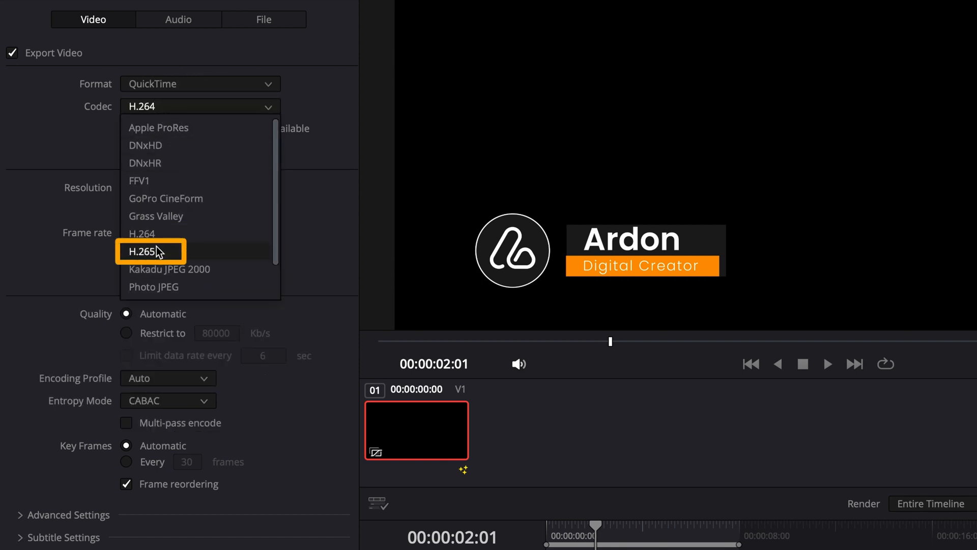
left_click(151, 251)
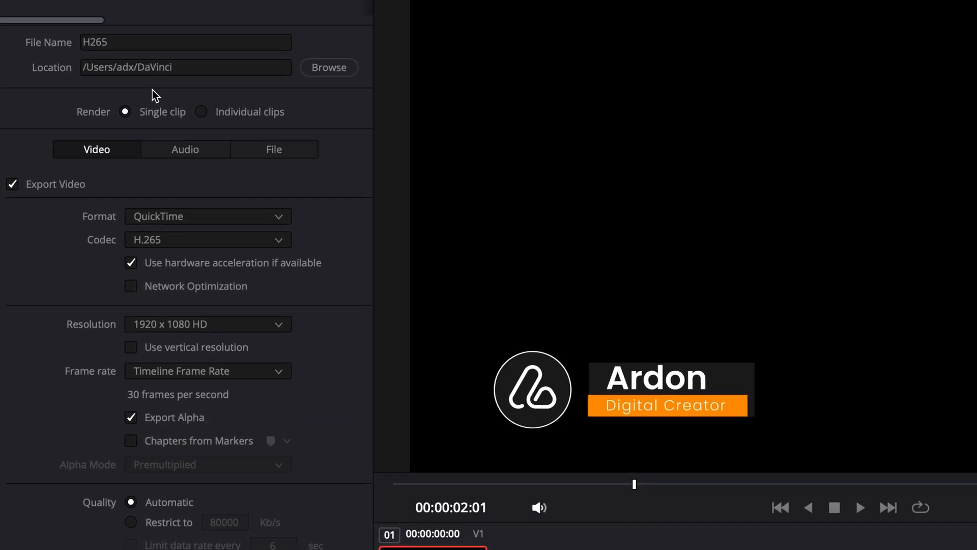
scroll("down", 3)
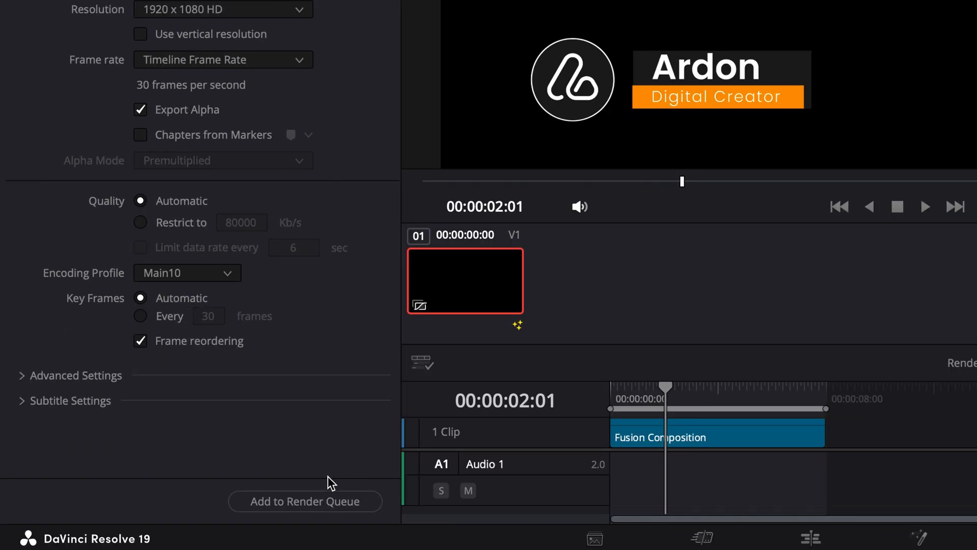
mouse_move(305, 501)
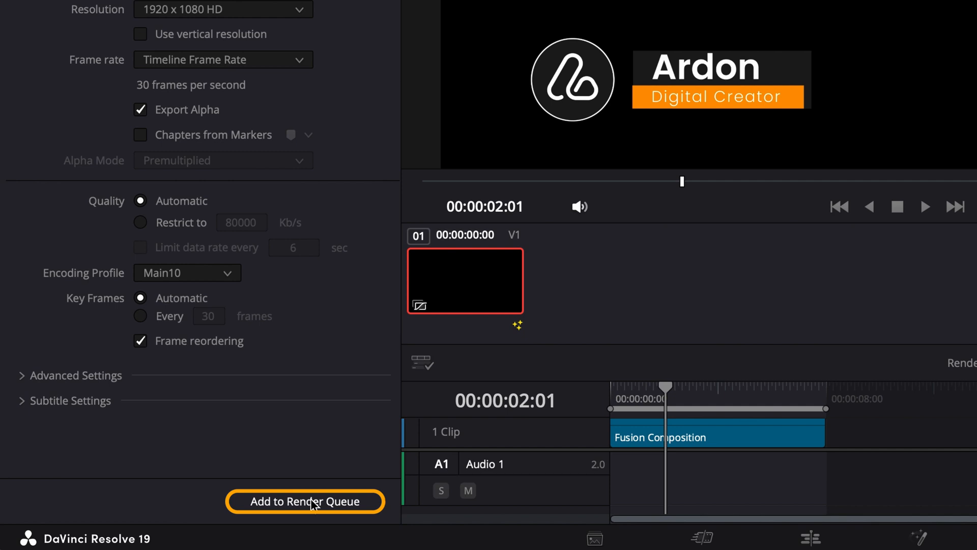
left_click(305, 501)
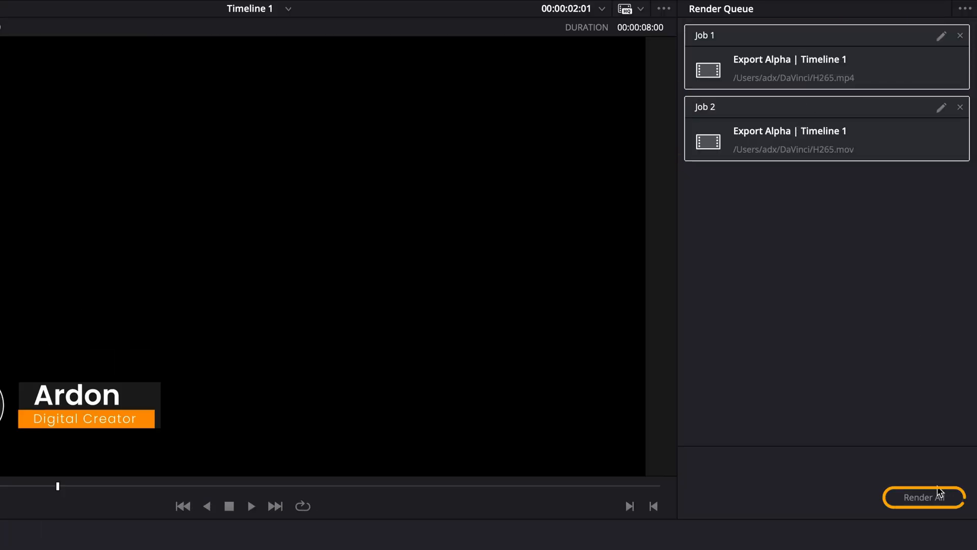
Render all queued jobs, producing H265.mp4 and H265.mov.
left_click(924, 497)
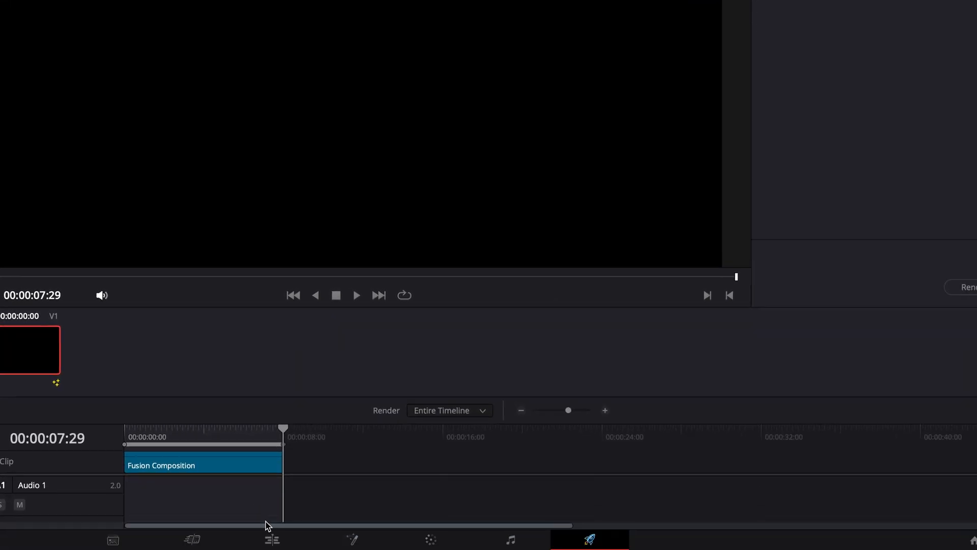
From Finder's DaVinci folder, place H265.mp4 on Video 2 above the Fusion Composition.
left_click(270, 539)
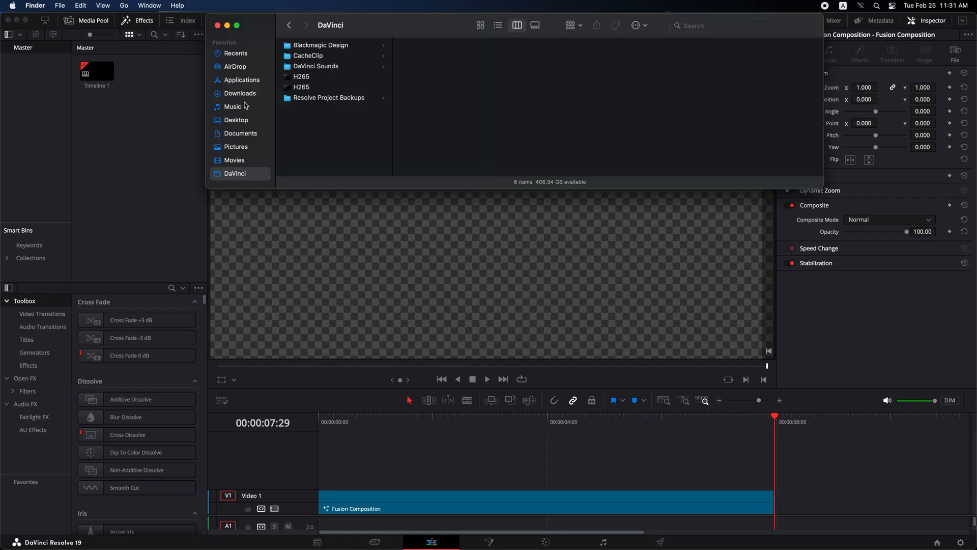
left_click(301, 77)
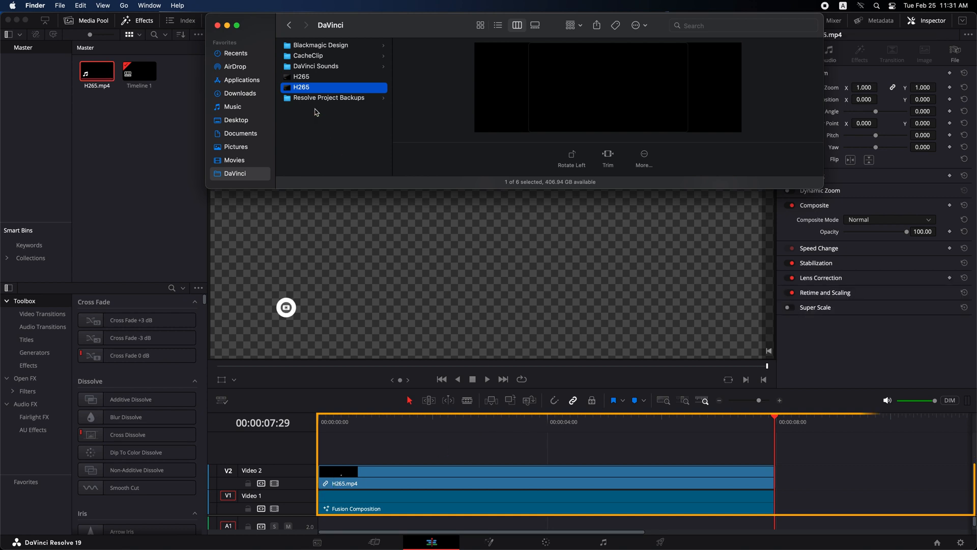
Place H265.mov on a new Video 3 track above the MP4 clip.
left_click(302, 77)
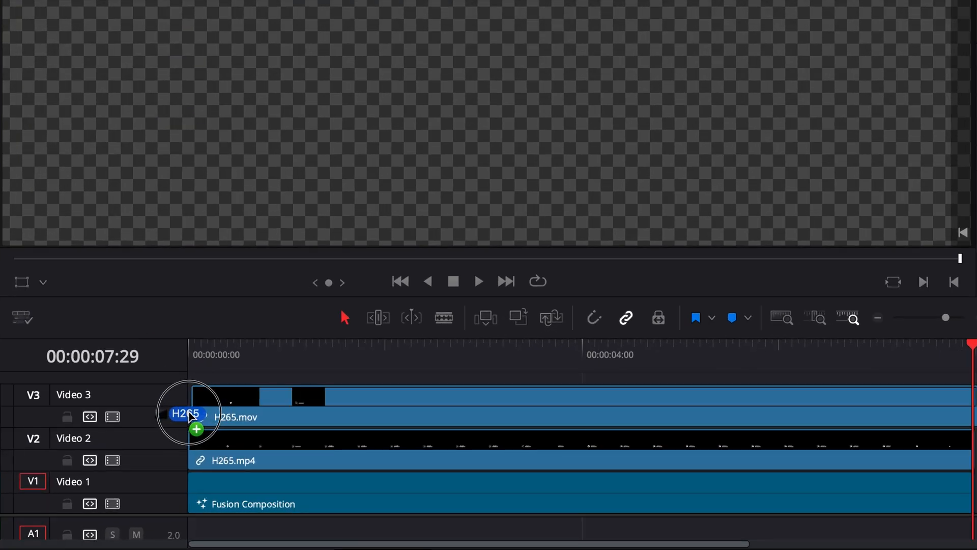
left_click(285, 354)
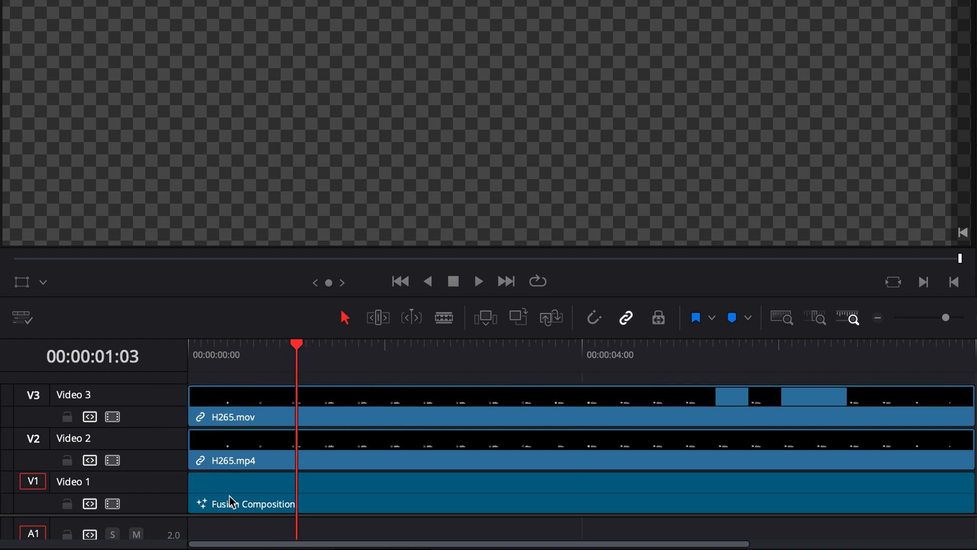
left_click(112, 504)
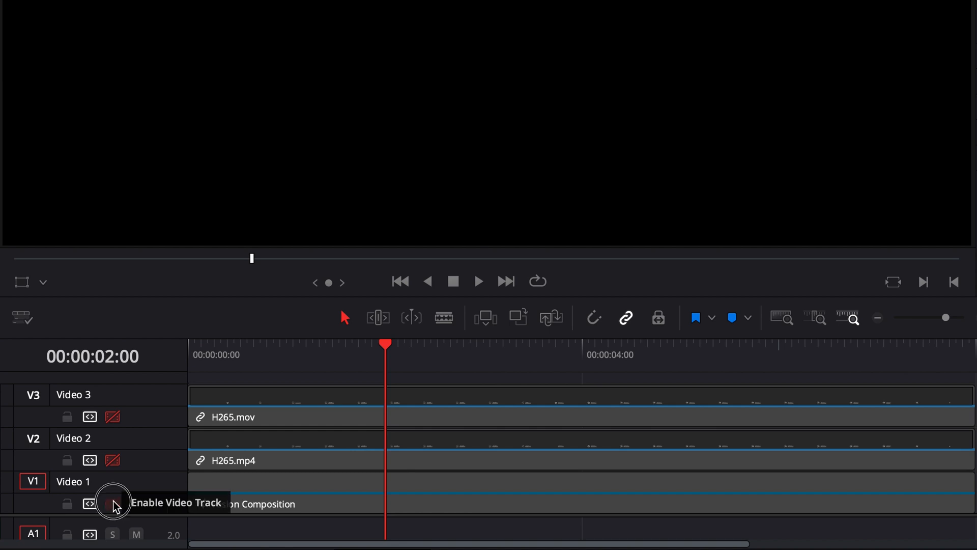
Toggle the Video 1 track off and on to compare the exports against the Fusion Composition.
left_click(113, 504)
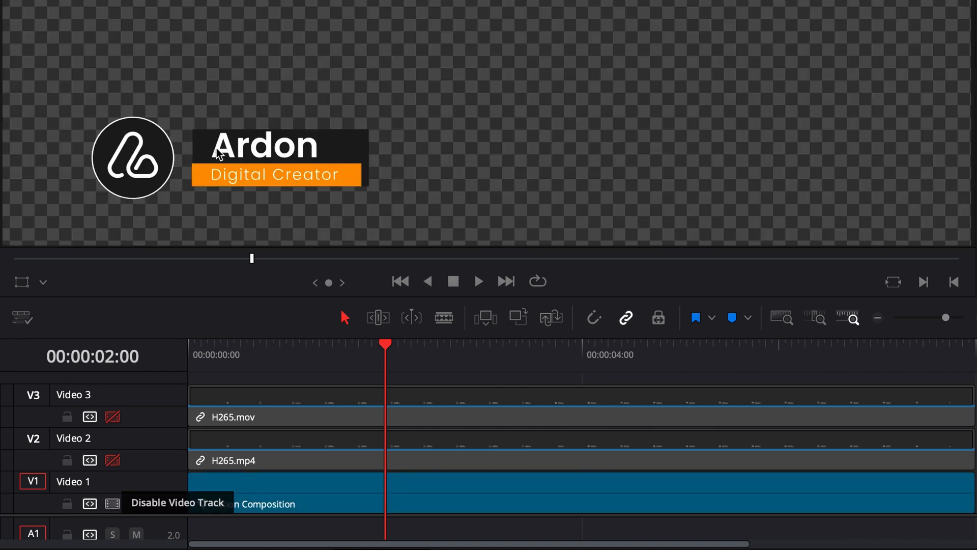
left_click(113, 503)
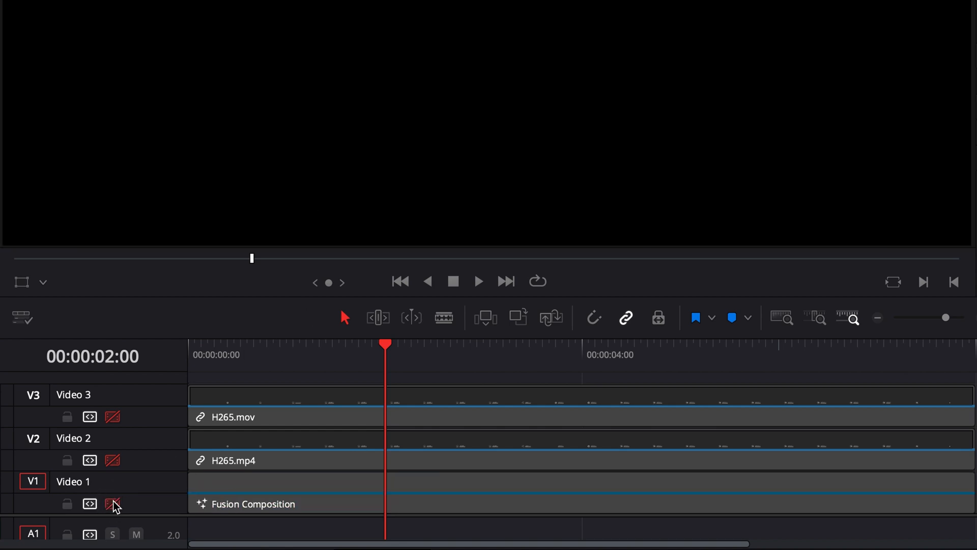
mouse_move(113, 504)
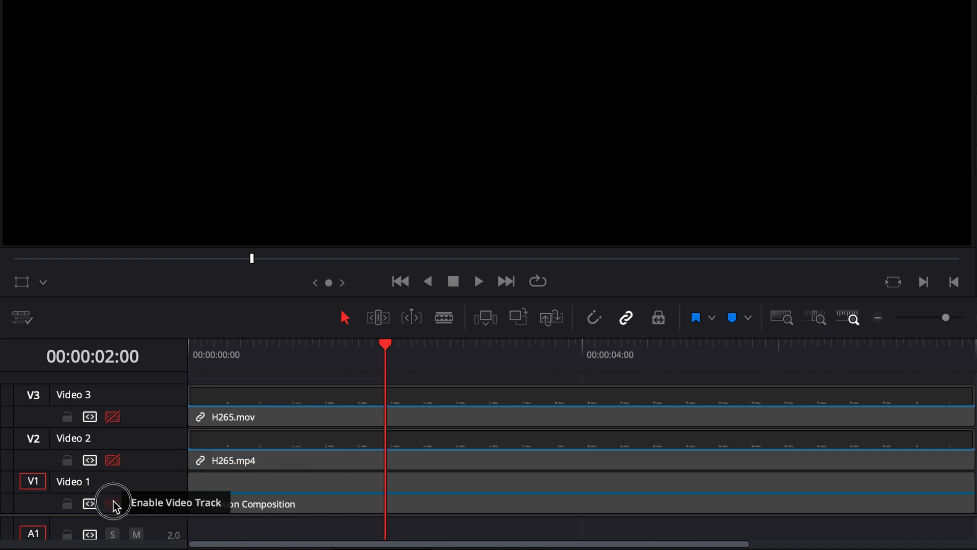
left_click(113, 504)
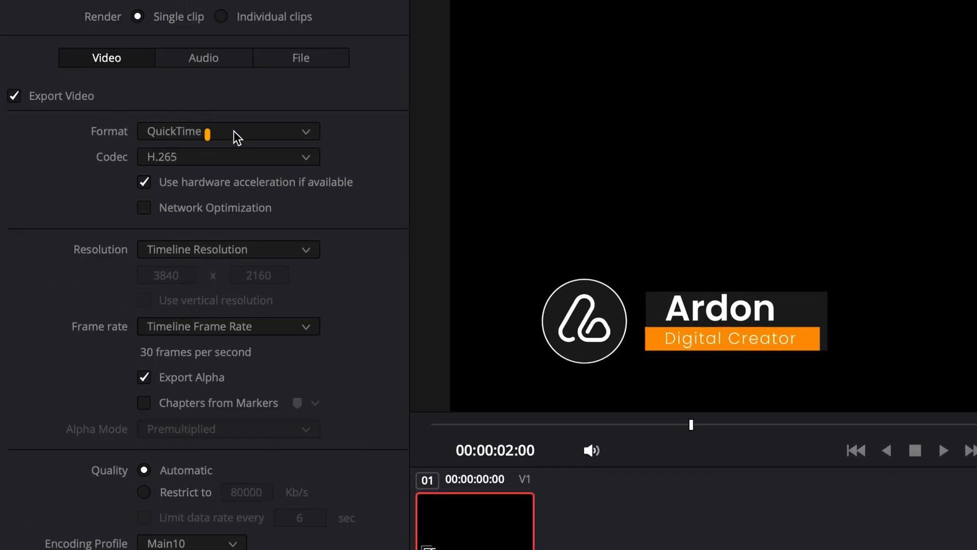
Queue a QuickTime Apple ProRes 4444 render with Export Alpha at 1920x1080 HD.
left_click(227, 157)
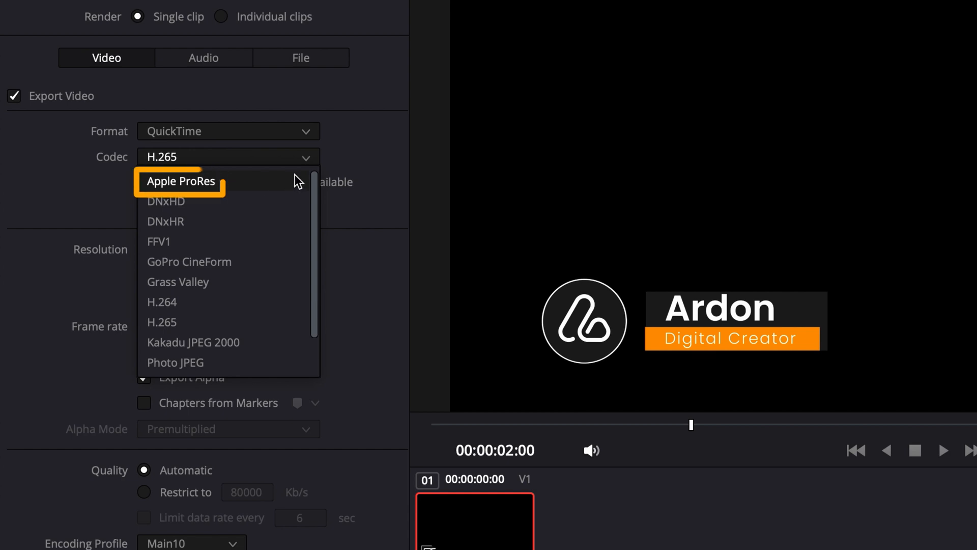
left_click(181, 181)
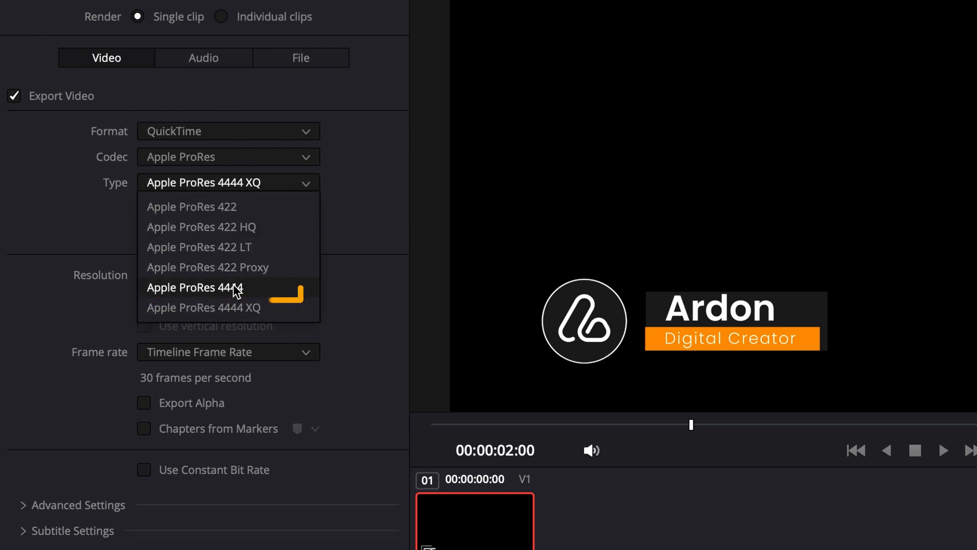
left_click(194, 287)
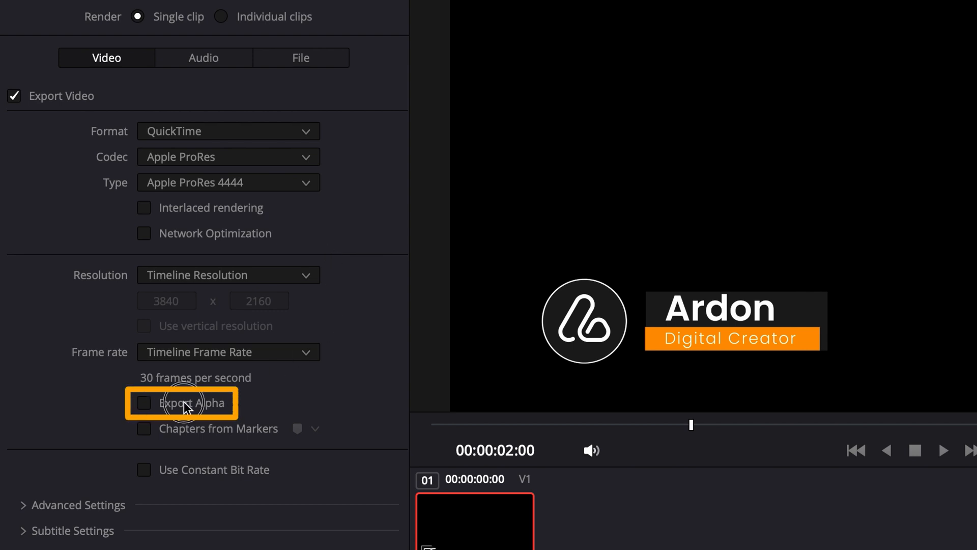
left_click(143, 403)
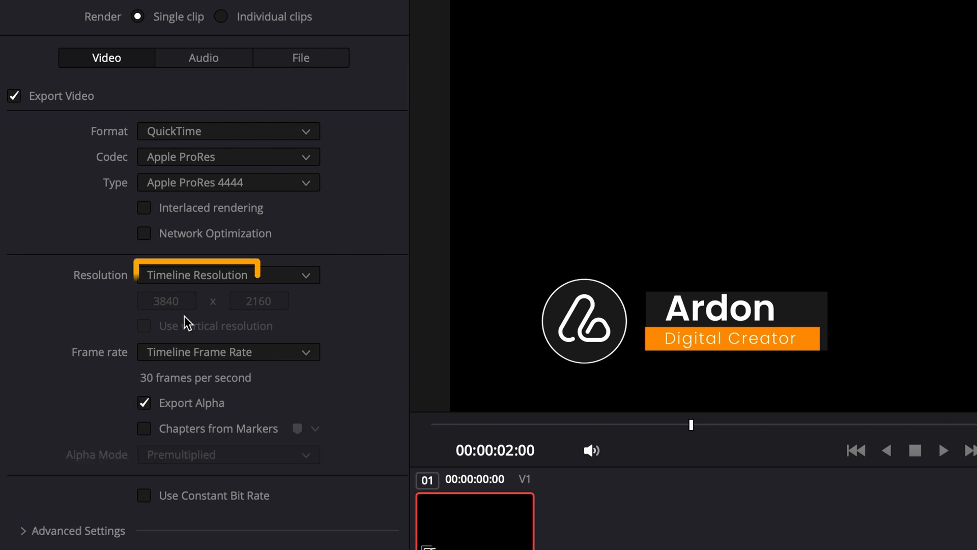
left_click(227, 275)
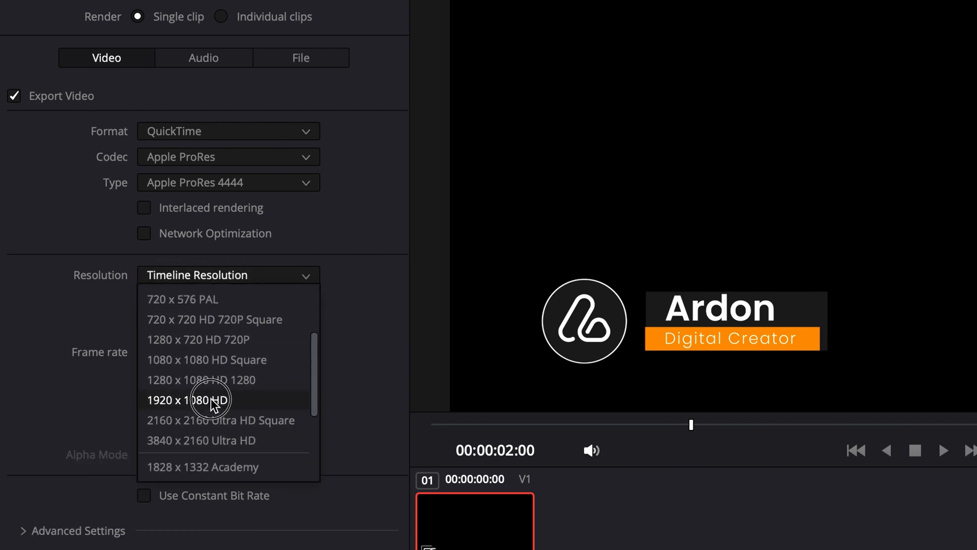
left_click(199, 399)
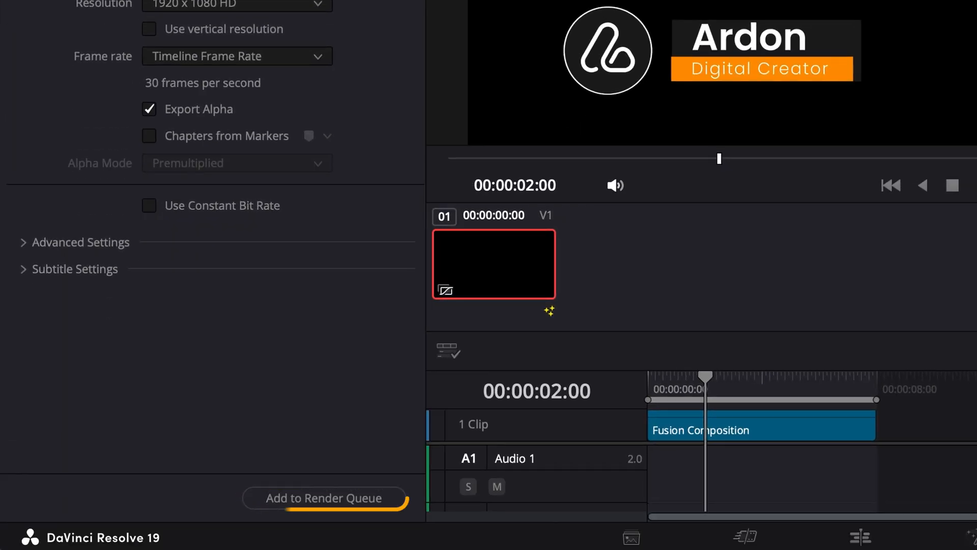
left_click(325, 497)
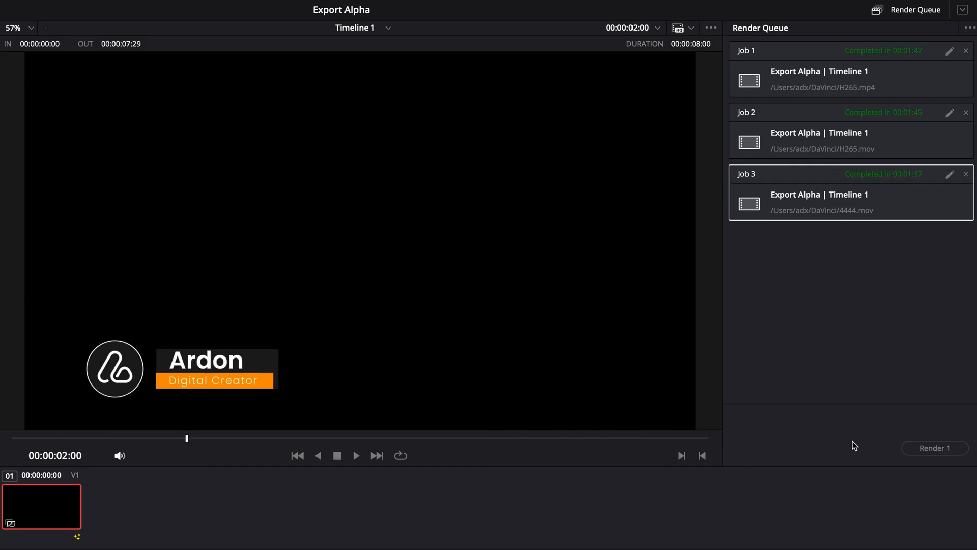
Import the rendered 4444.mov onto Video 2 and toggle that track's visibility for comparison.
left_click(271, 539)
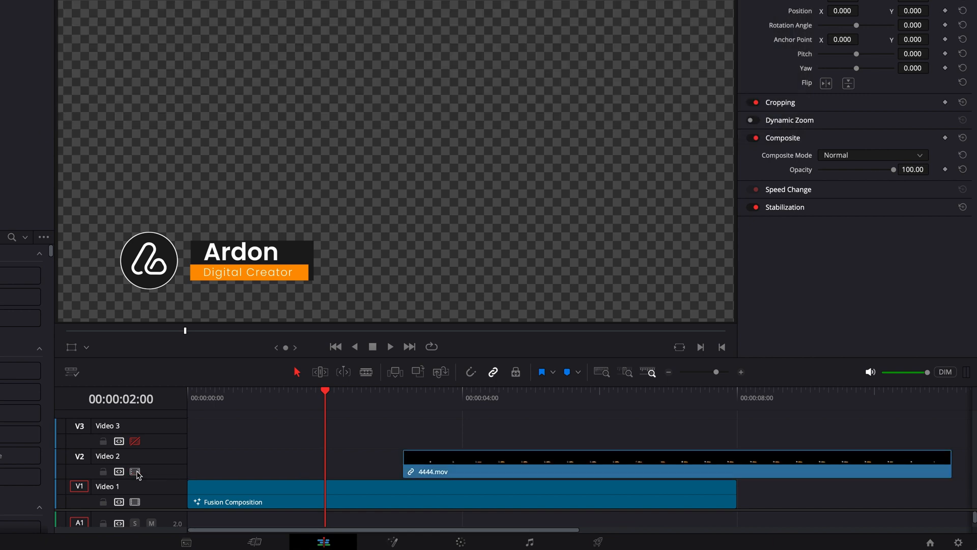
left_click(546, 409)
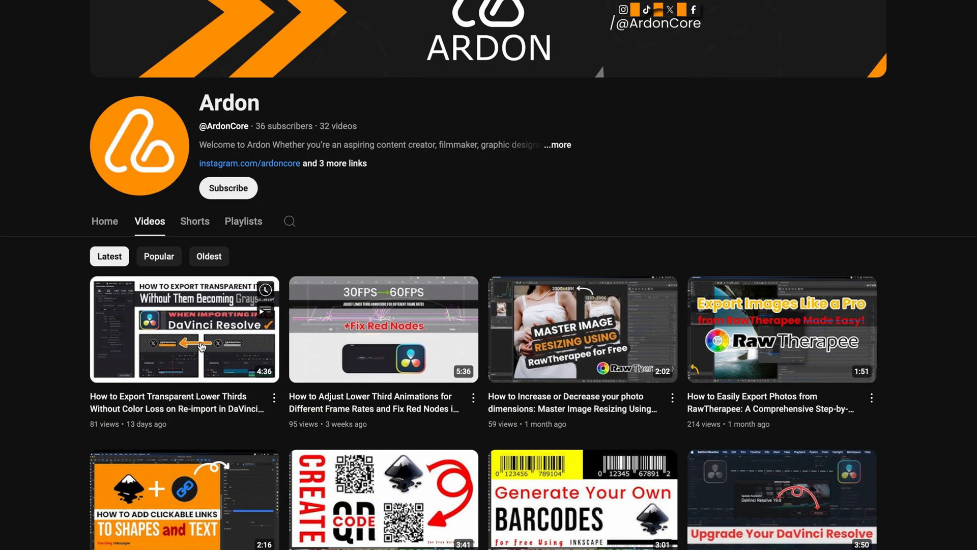
Play the Ardon channel's transparent lower-thirds tutorial video on YouTube.
left_click(184, 329)
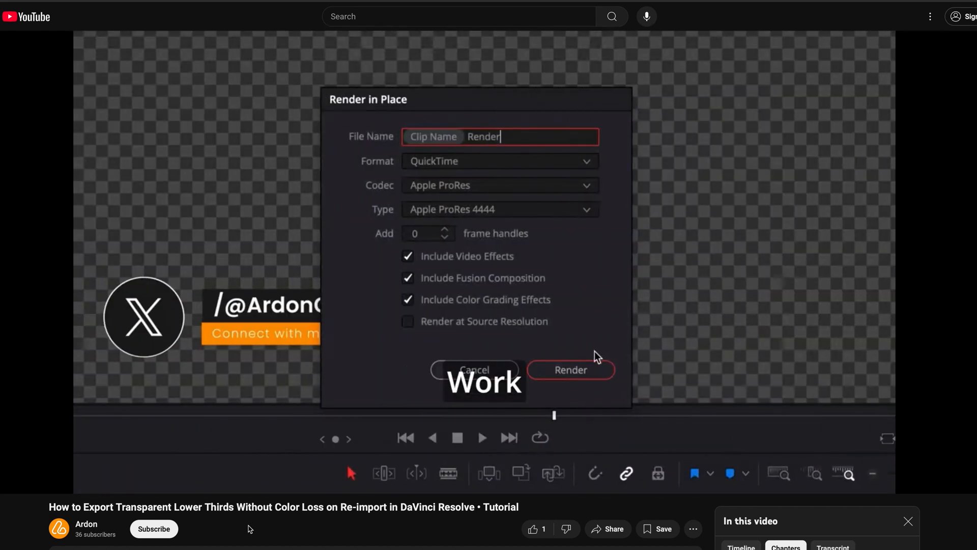
left_click(570, 369)
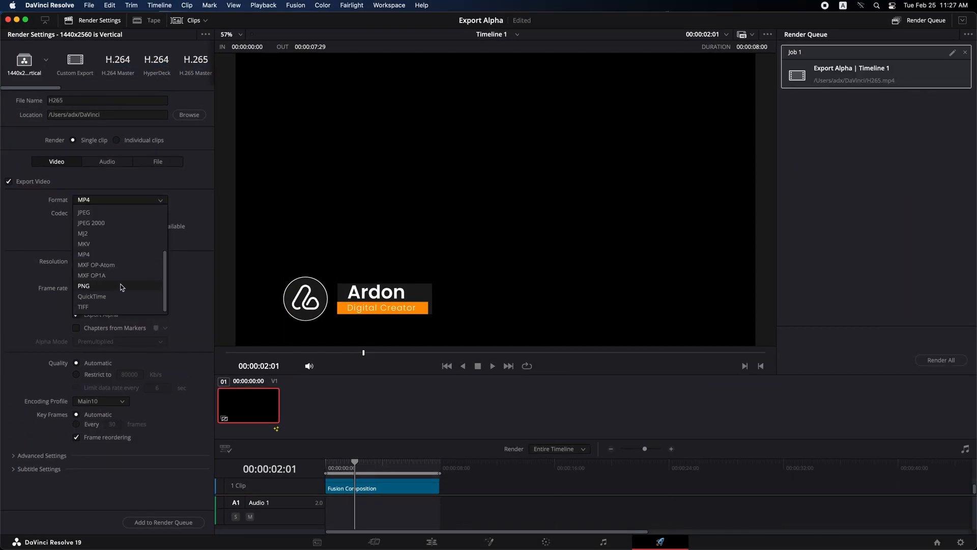
Stagger 4444.mov and H265.mov above the Fusion Composition and preview the H265.mov lower third.
left_click(91, 296)
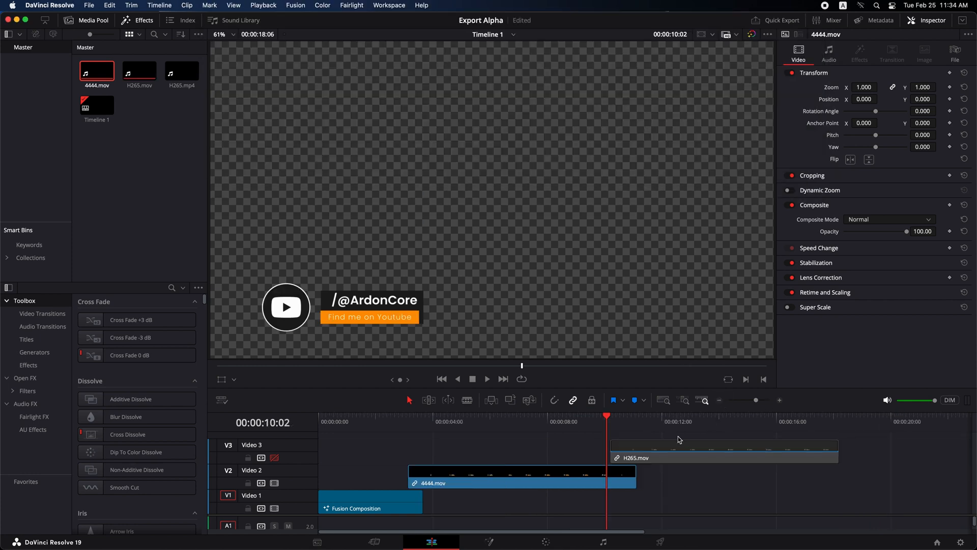
left_click(730, 434)
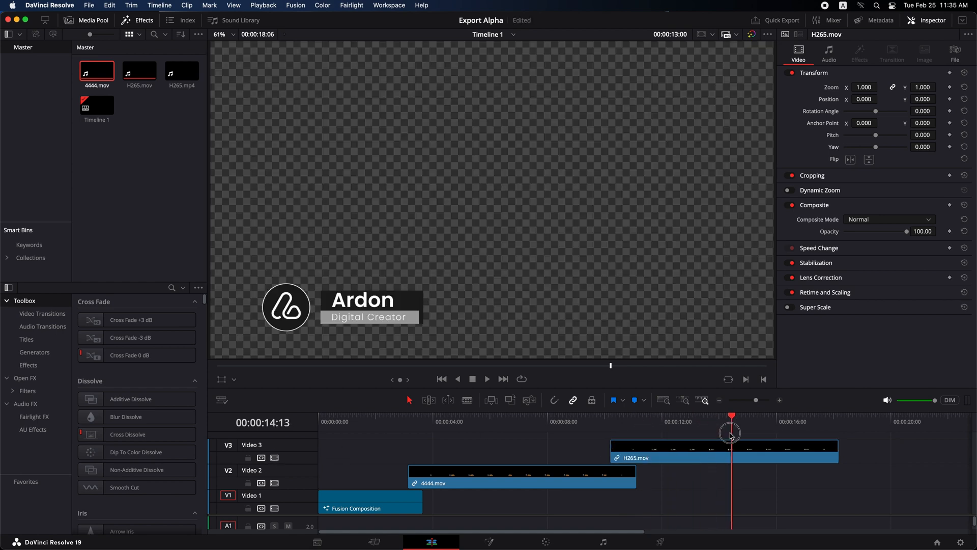